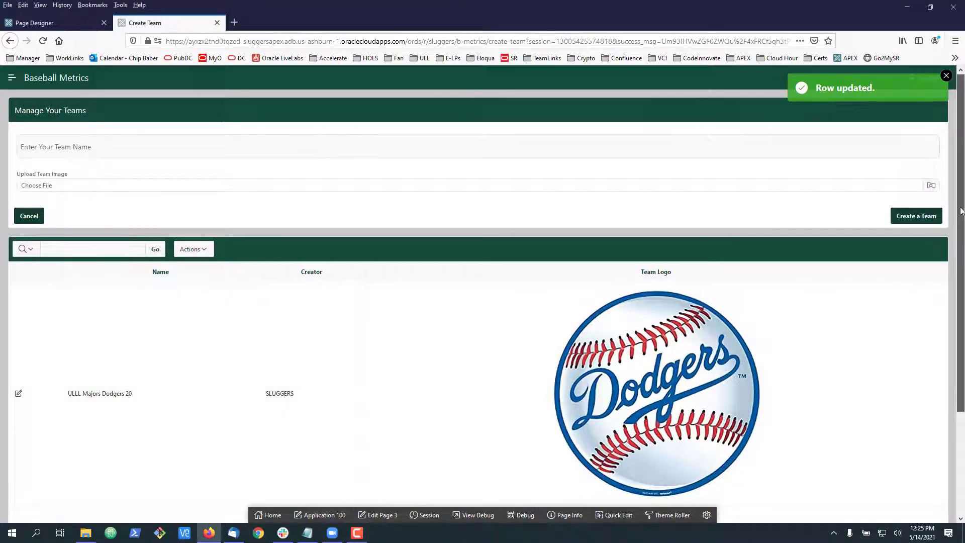
Add the CSS class teamLogo to the Your Teams region and save page 3.
{"action": "scroll", "scroll_direction": "down", "scroll_amount": 3}
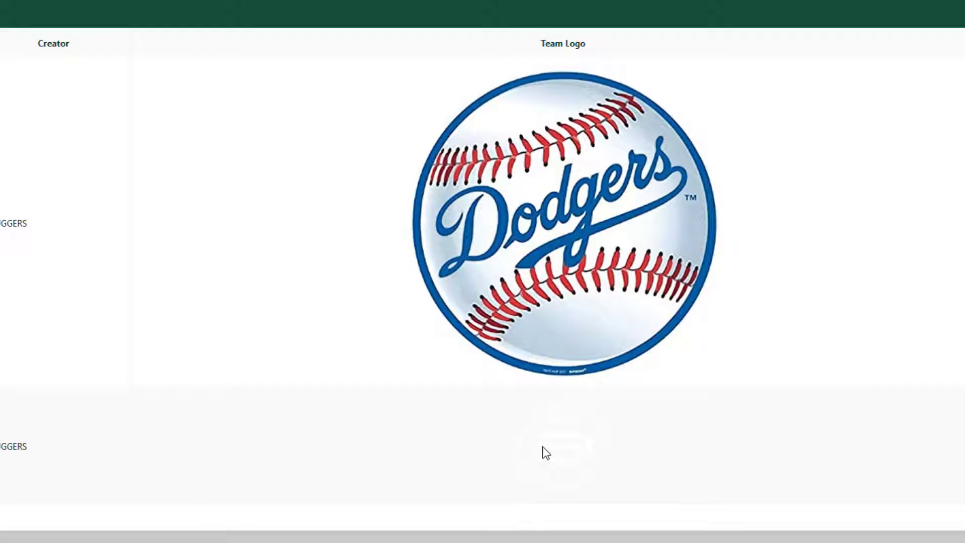
{"action": "mouse_move", "coordinate": [601, 442]}
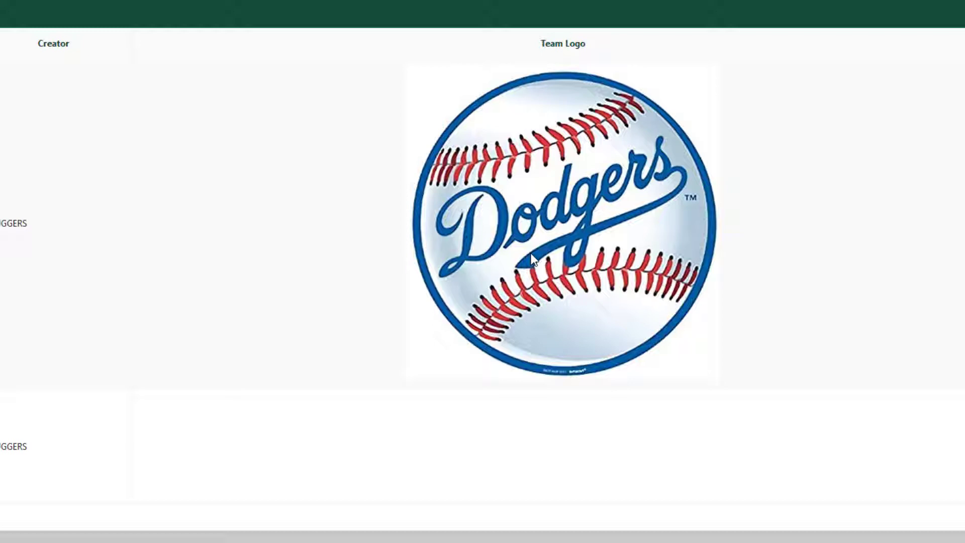
{"action": "mouse_move", "coordinate": [490, 278]}
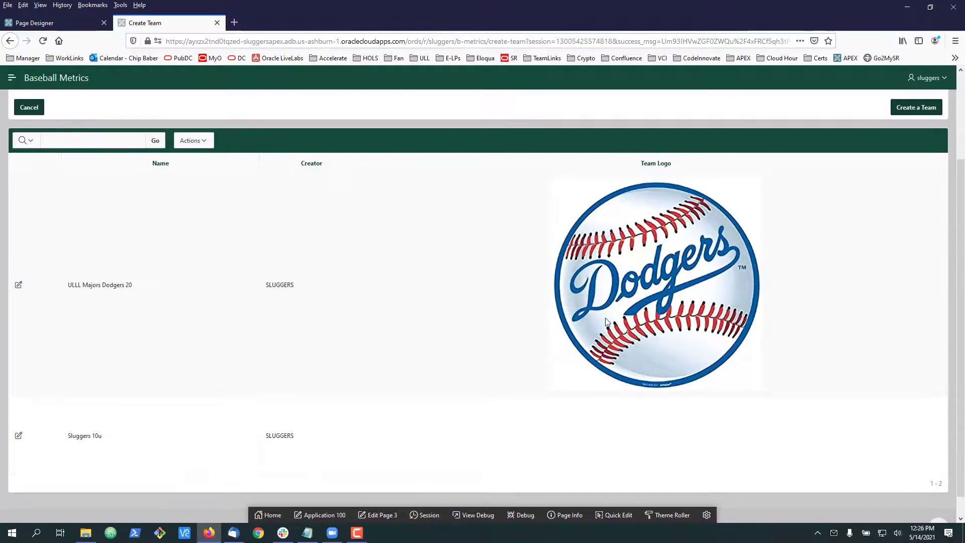
{"action": "mouse_move", "coordinate": [802, 310]}
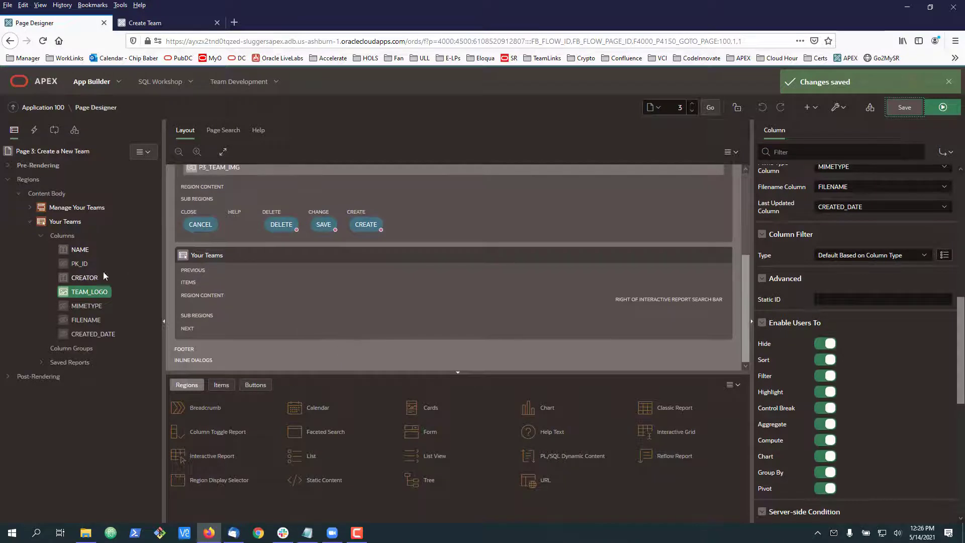
{"action": "mouse_move", "coordinate": [90, 290]}
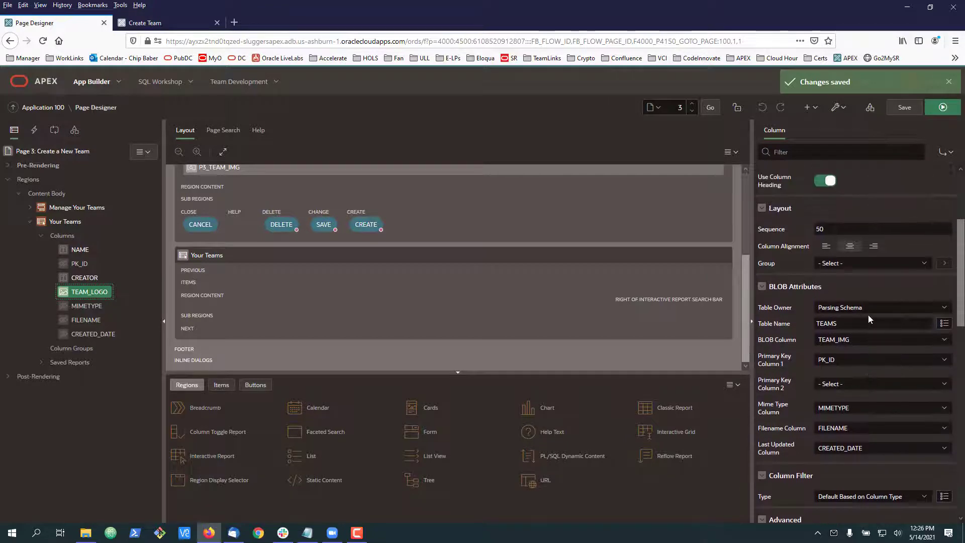
{"action": "scroll", "scroll_direction": "down", "scroll_amount": 3}
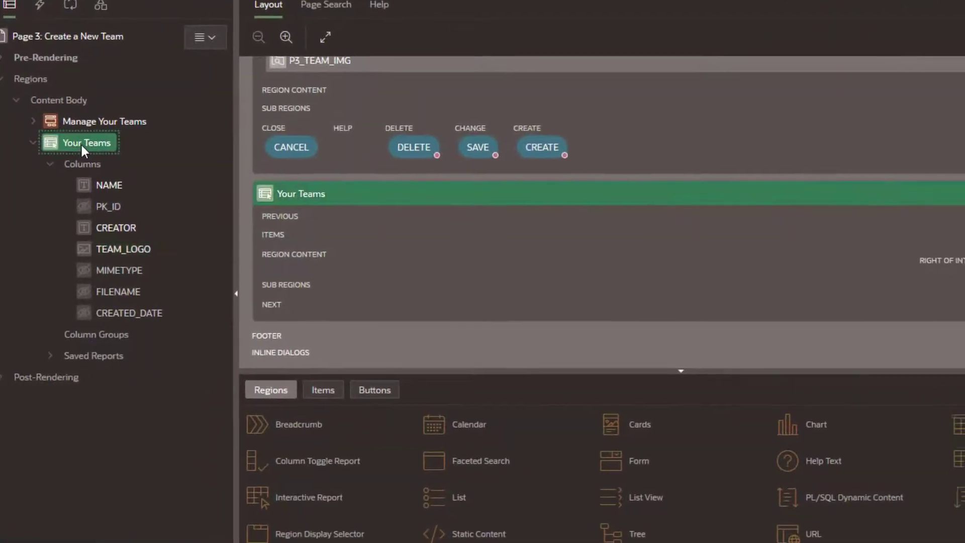
{"action": "left_click", "coordinate": [89, 142]}
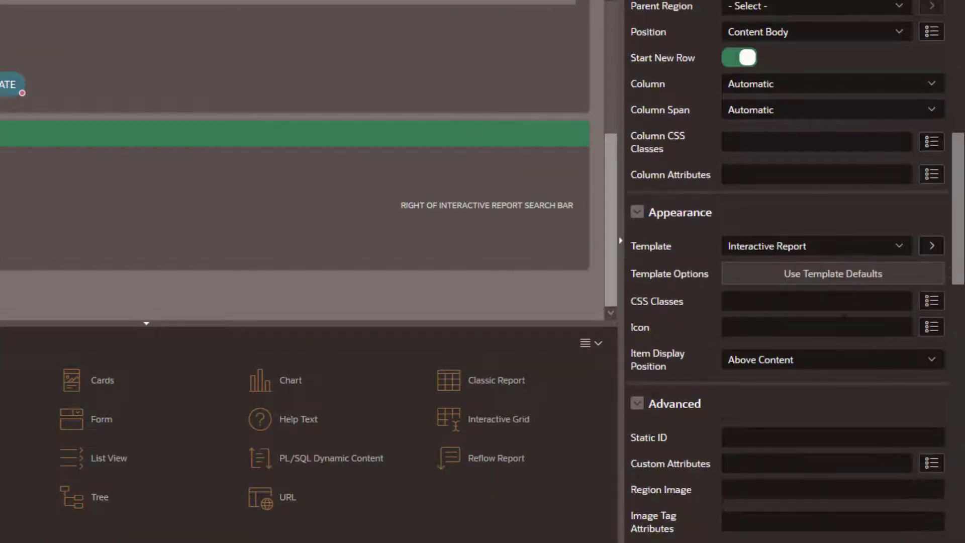
{"action": "scroll", "scroll_direction": "down", "scroll_amount": 3}
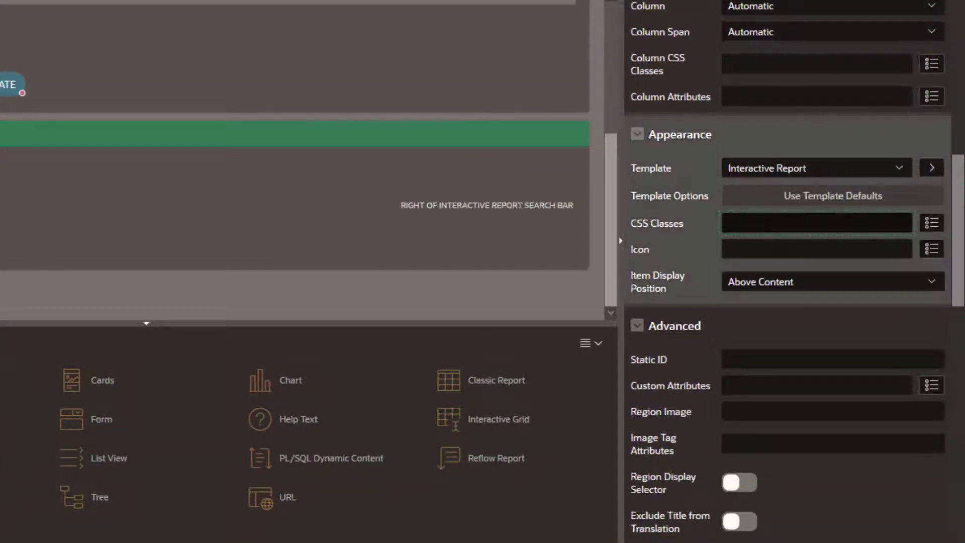
{"action": "type", "text": "teamLogo"}
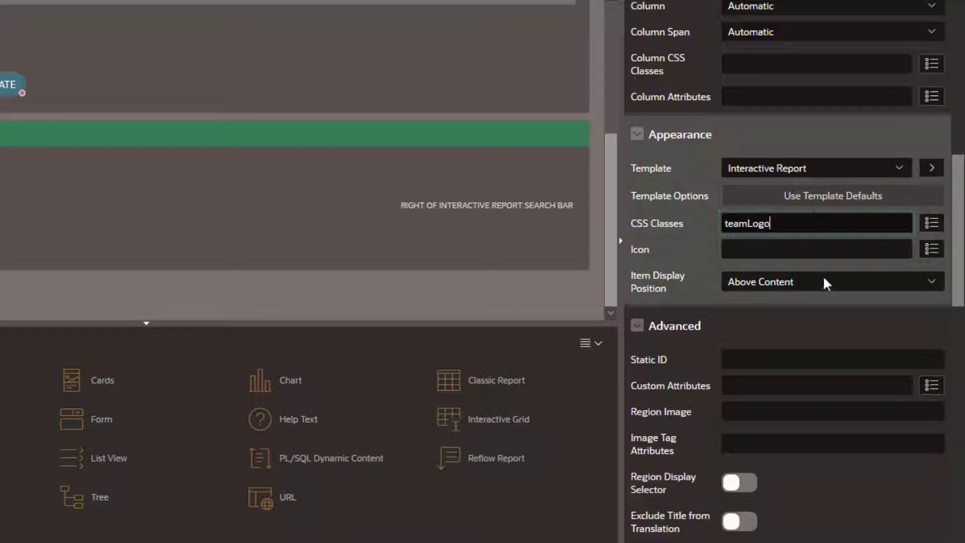
{"action": "left_click", "coordinate": [904, 107]}
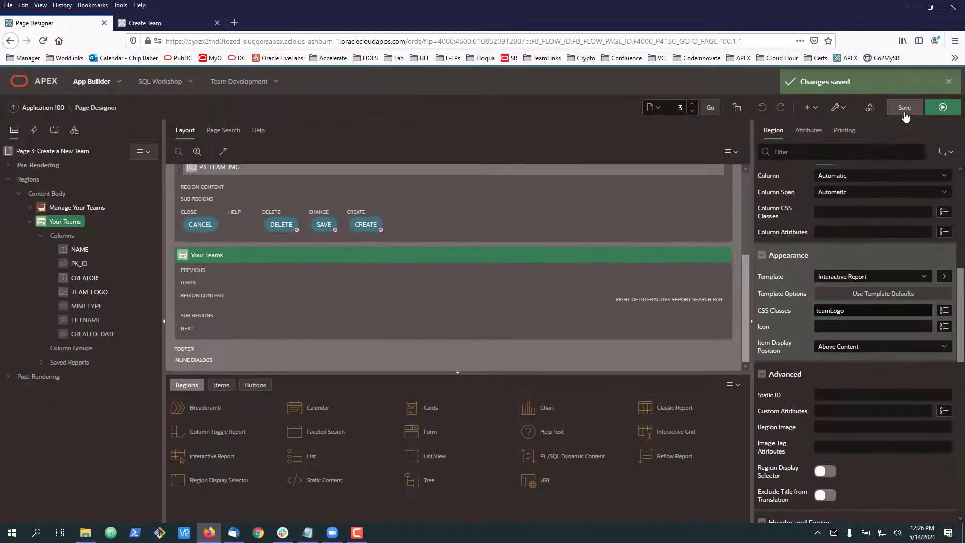
{"action": "left_click", "coordinate": [904, 107]}
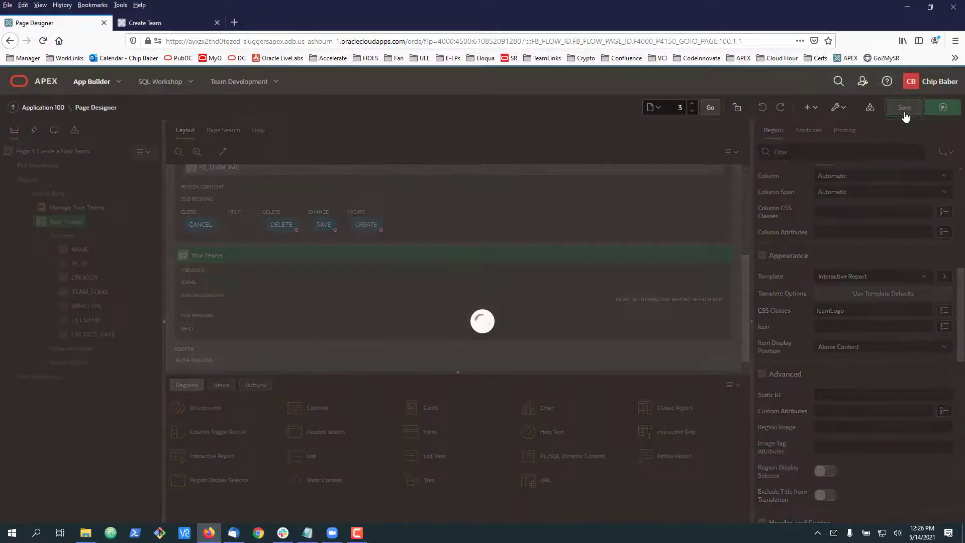
{"action": "left_click", "coordinate": [904, 107]}
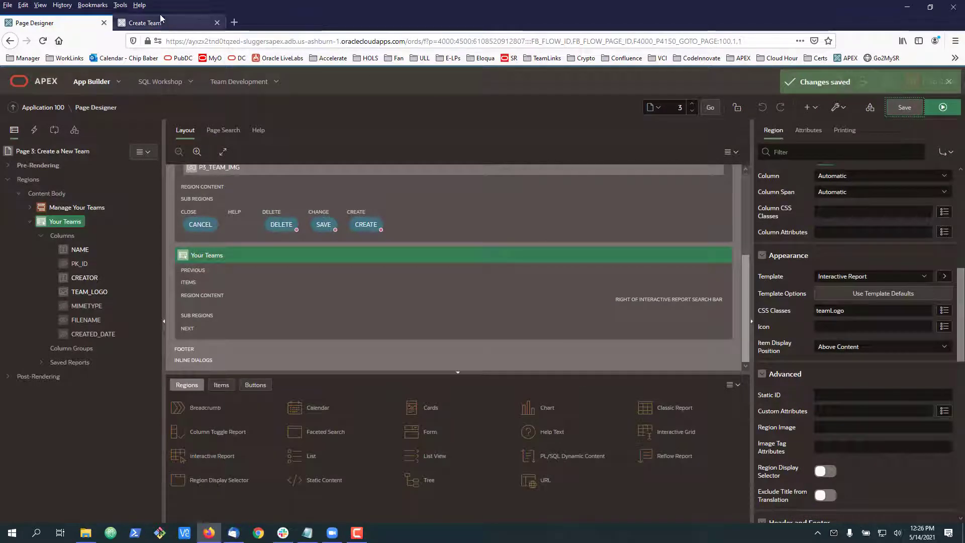
{"action": "left_click", "coordinate": [163, 22]}
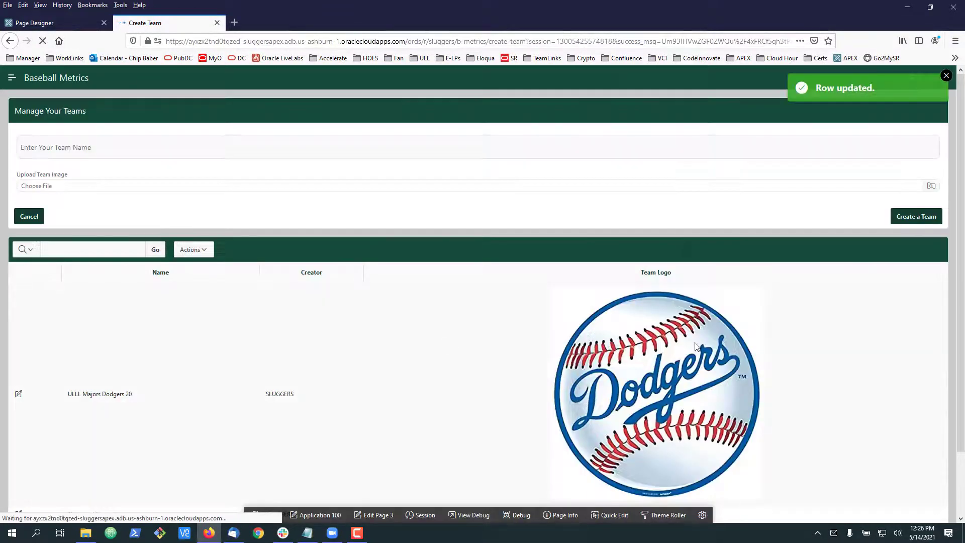
Inspect the Dodgers logo in Firefox Developer Tools and locate the teamLogo class on the region.
{"action": "right_click", "coordinate": [696, 348]}
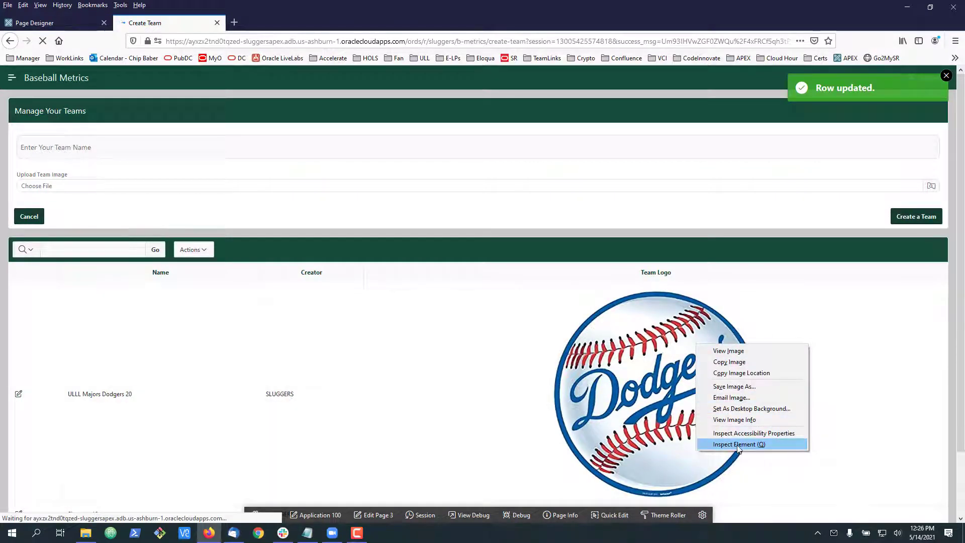
{"action": "left_click", "coordinate": [737, 443]}
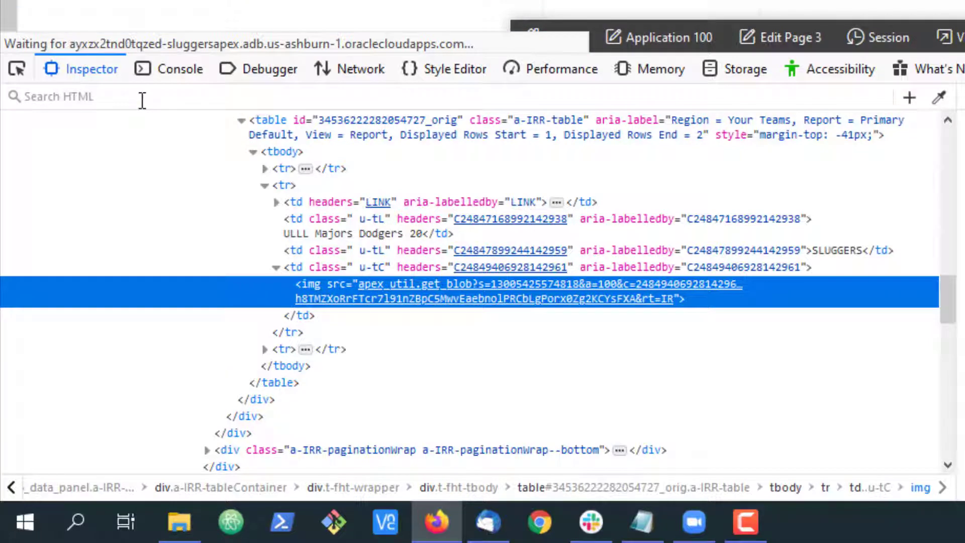
{"action": "type", "text": "teamLogo"}
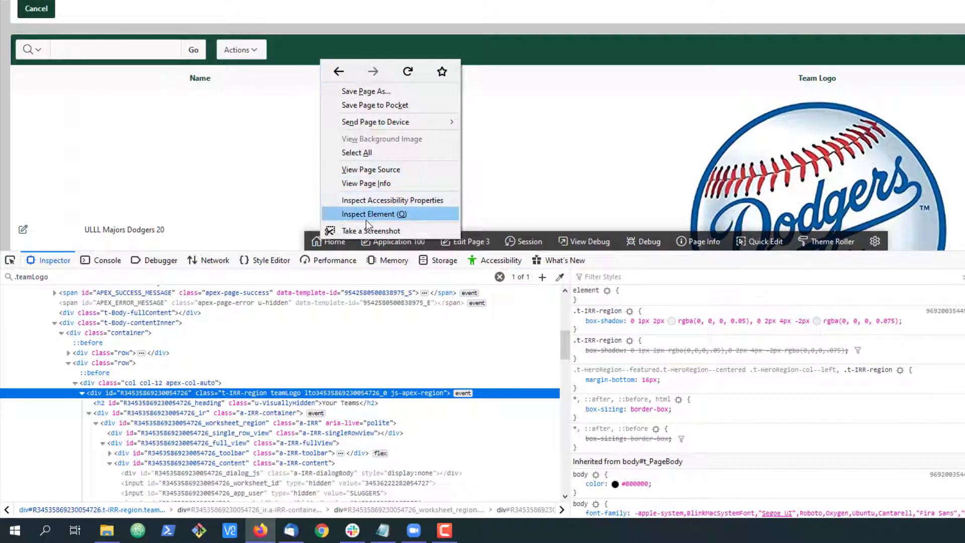
{"action": "left_click", "coordinate": [373, 214]}
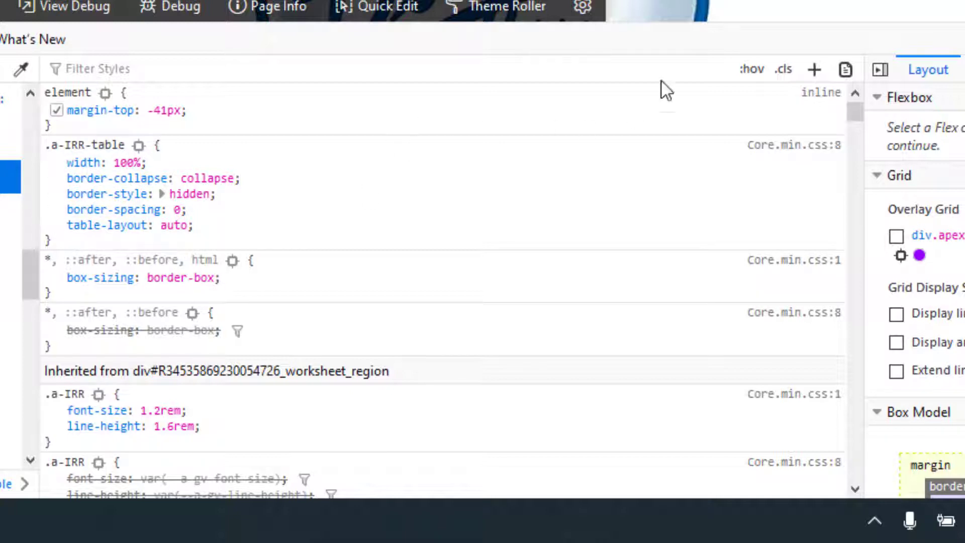
{"action": "left_click", "coordinate": [56, 110]}
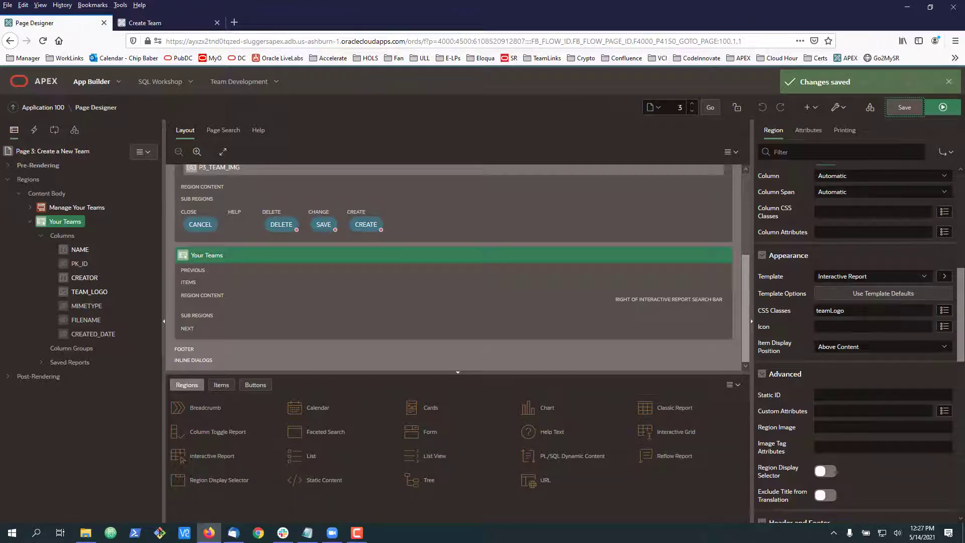
{"action": "mouse_move", "coordinate": [669, 326]}
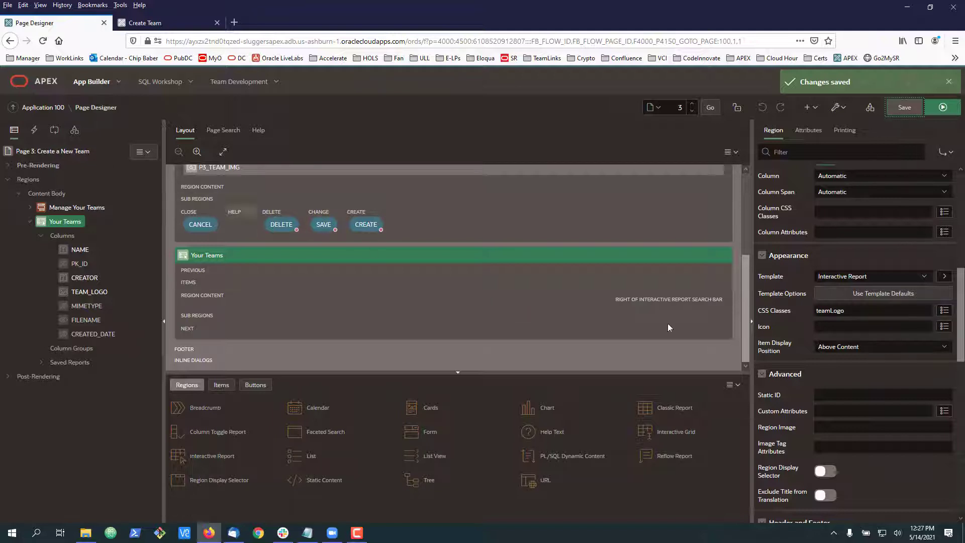
Paste the rule .teamLogo .a-IRR-table tr td img { max-width: 30px; } into page 3's inline CSS.
{"action": "left_click", "coordinate": [52, 150]}
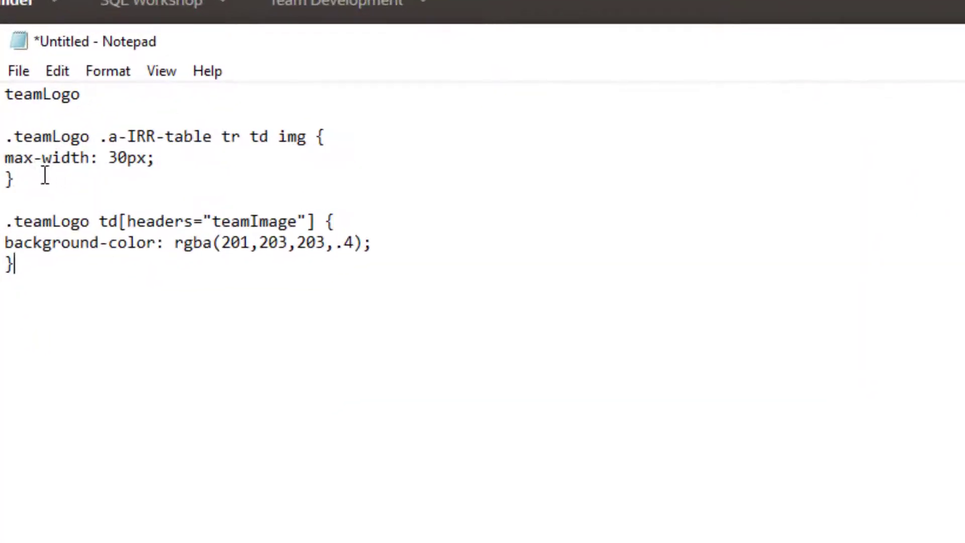
{"action": "left_click_drag", "start_coordinate": [5, 137], "coordinate": [12, 179]}
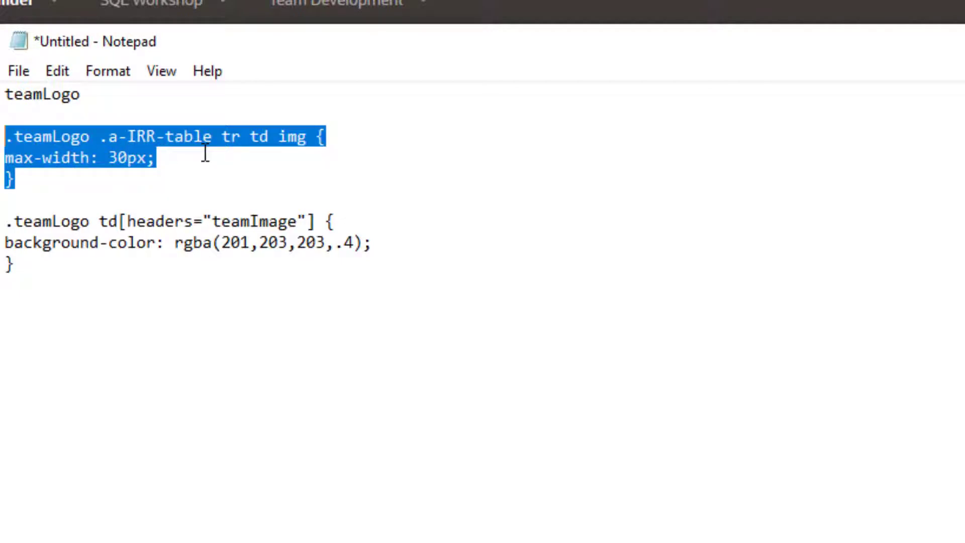
{"action": "mouse_move", "coordinate": [259, 153]}
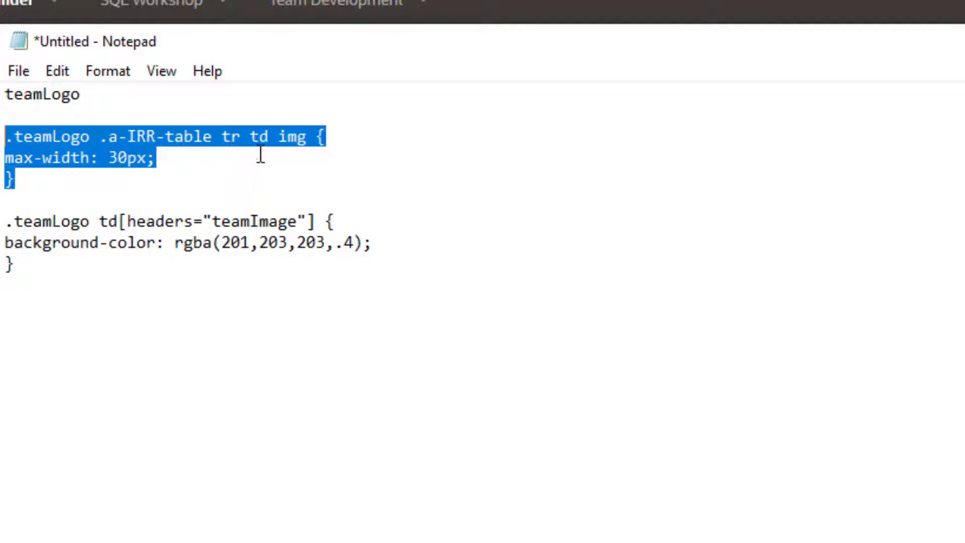
{"action": "mouse_move", "coordinate": [290, 154]}
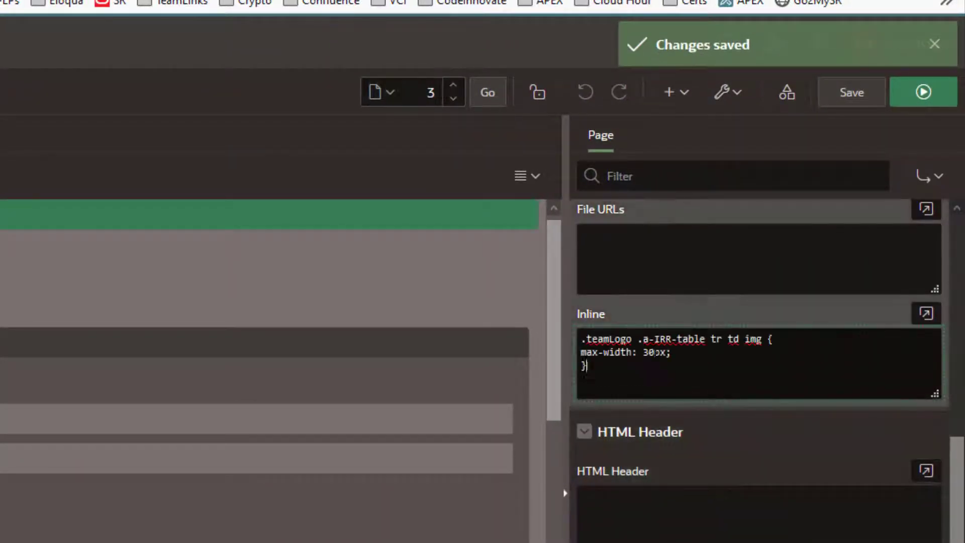
{"action": "left_click", "coordinate": [850, 92]}
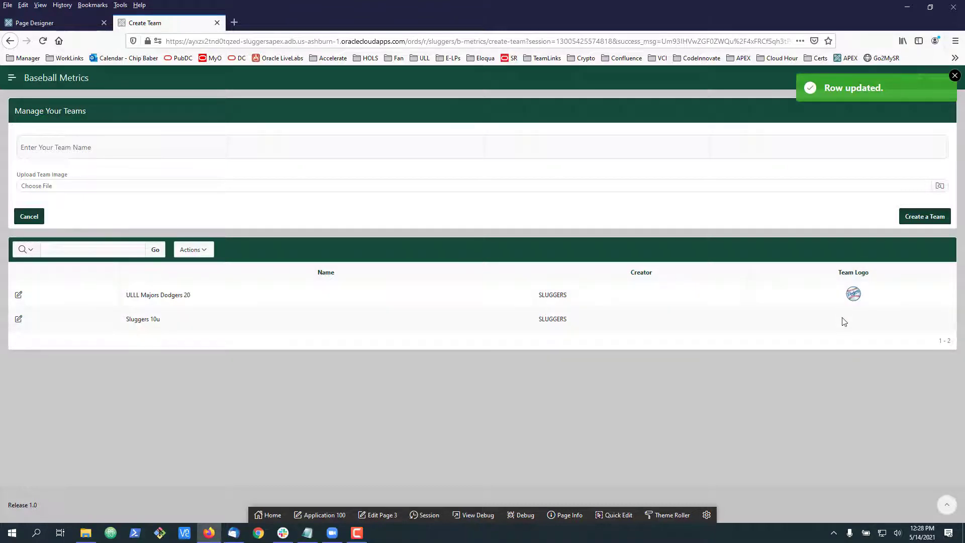
{"action": "mouse_move", "coordinate": [543, 394]}
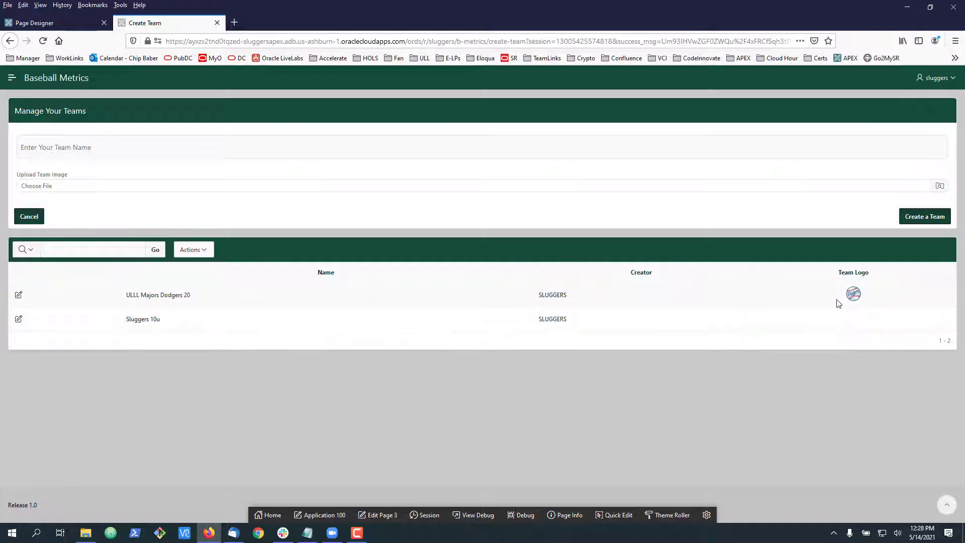
{"action": "mouse_move", "coordinate": [836, 318]}
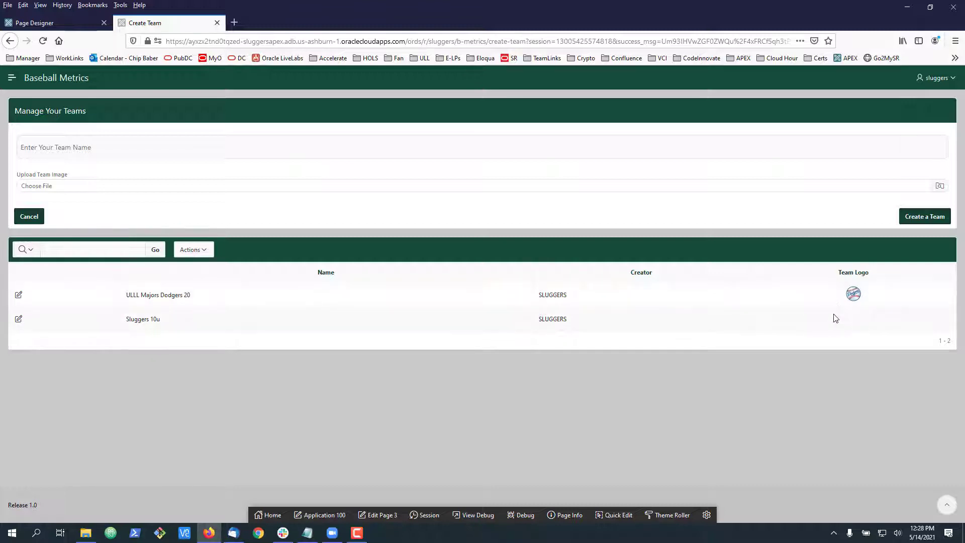
{"action": "mouse_move", "coordinate": [852, 312]}
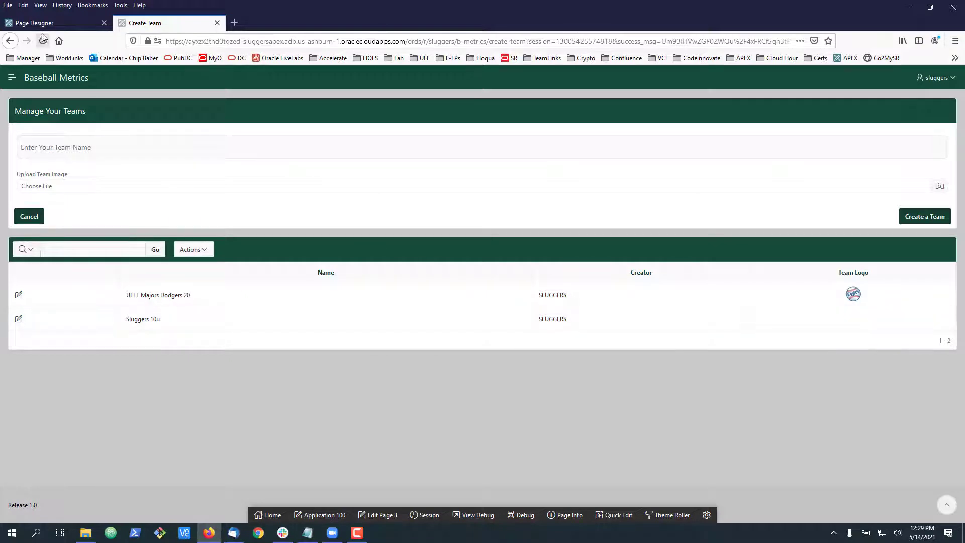
Set the TEAM_LOGO column's Static ID to teamImage and save the page.
{"action": "left_click", "coordinate": [35, 23]}
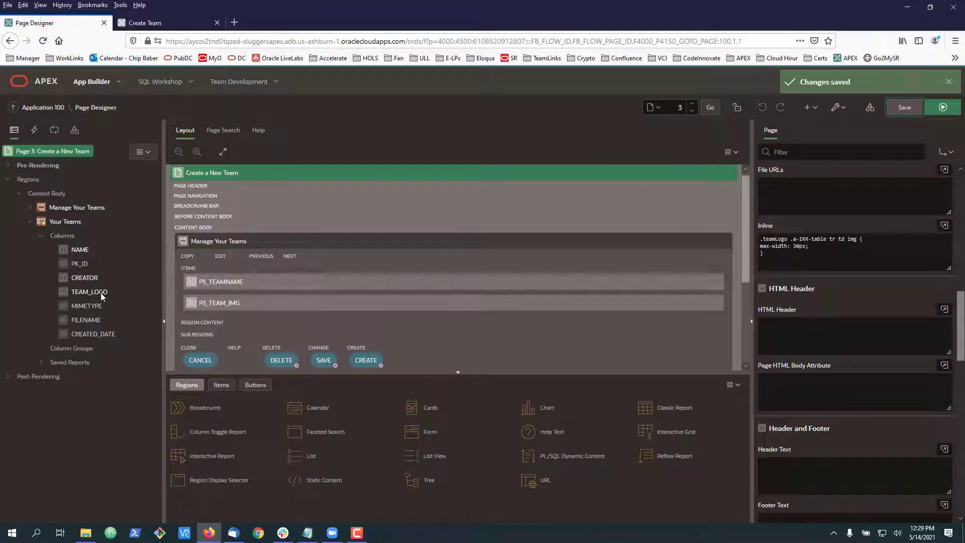
{"action": "left_click", "coordinate": [88, 291]}
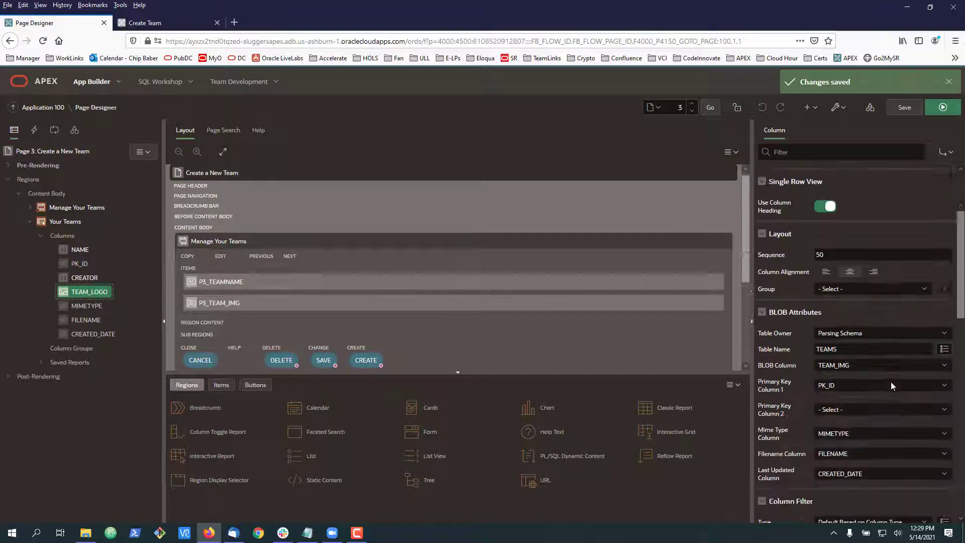
{"action": "scroll", "scroll_direction": "down", "scroll_amount": 3}
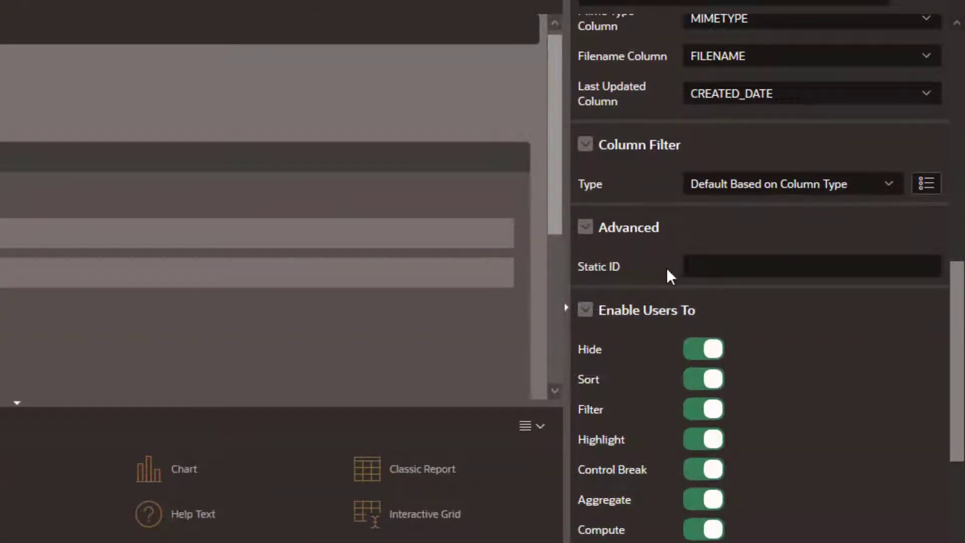
{"action": "left_click", "coordinate": [809, 265]}
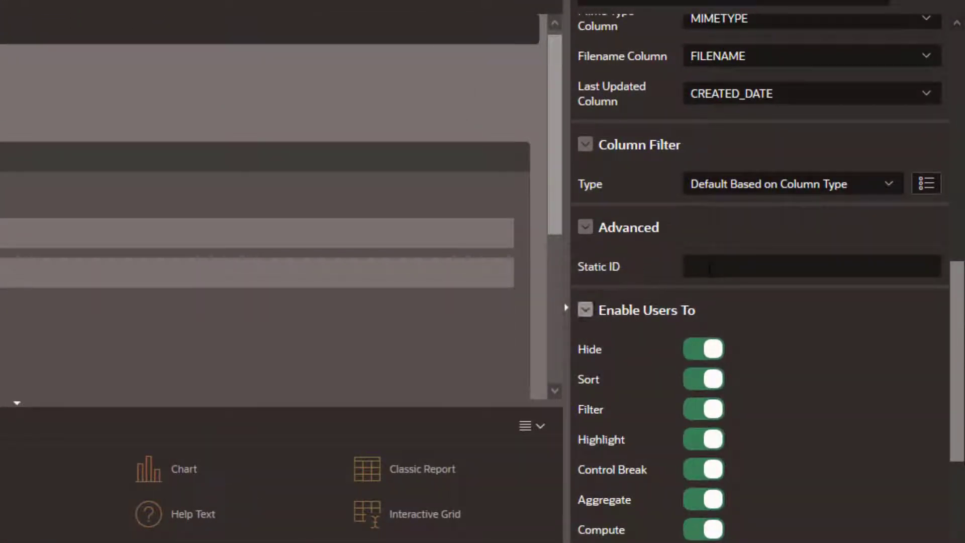
{"action": "left_click", "coordinate": [810, 266]}
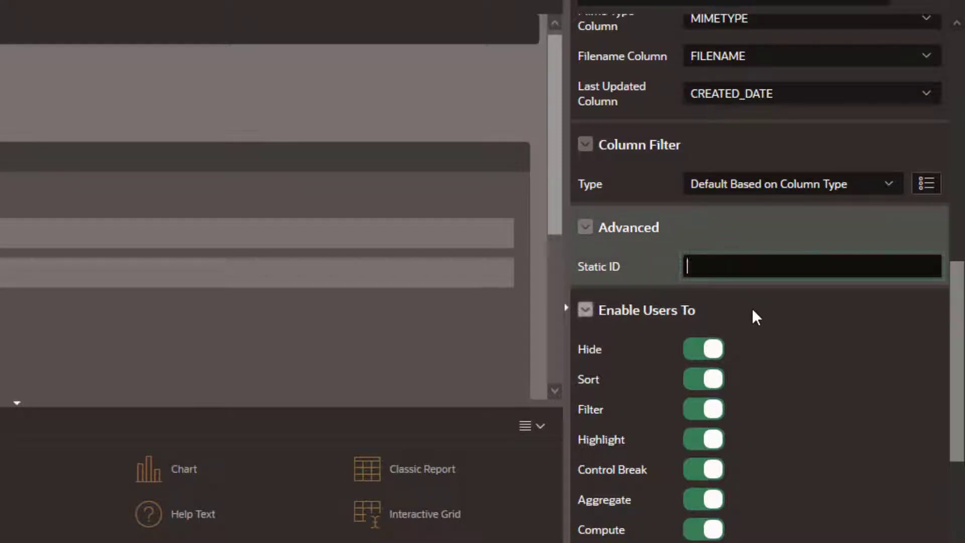
{"action": "type", "text": "teamImage"}
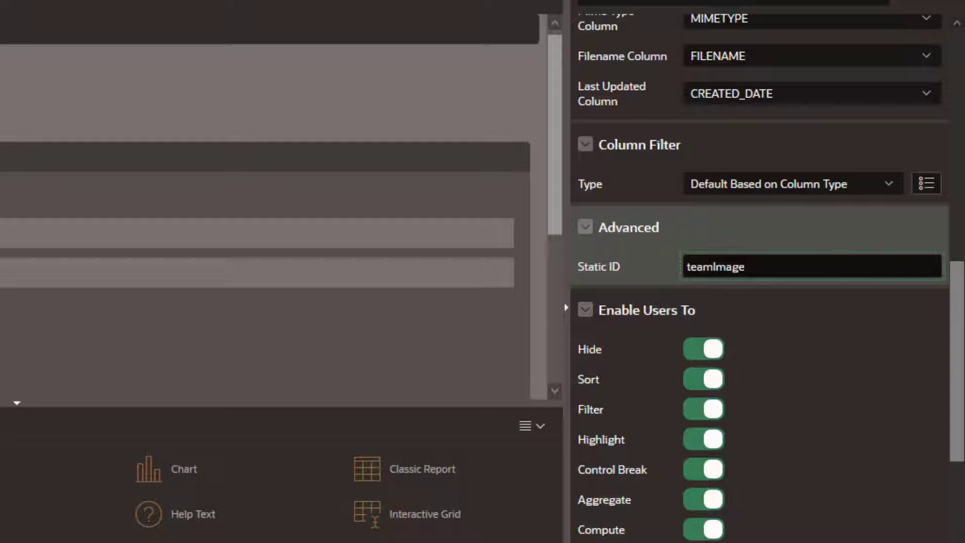
{"action": "left_click", "coordinate": [899, 94]}
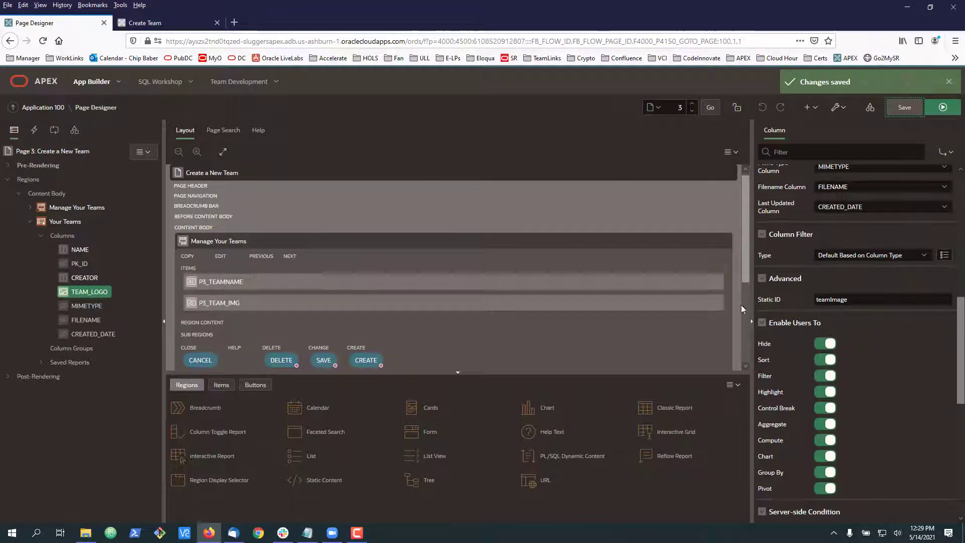
{"action": "left_click", "coordinate": [148, 22]}
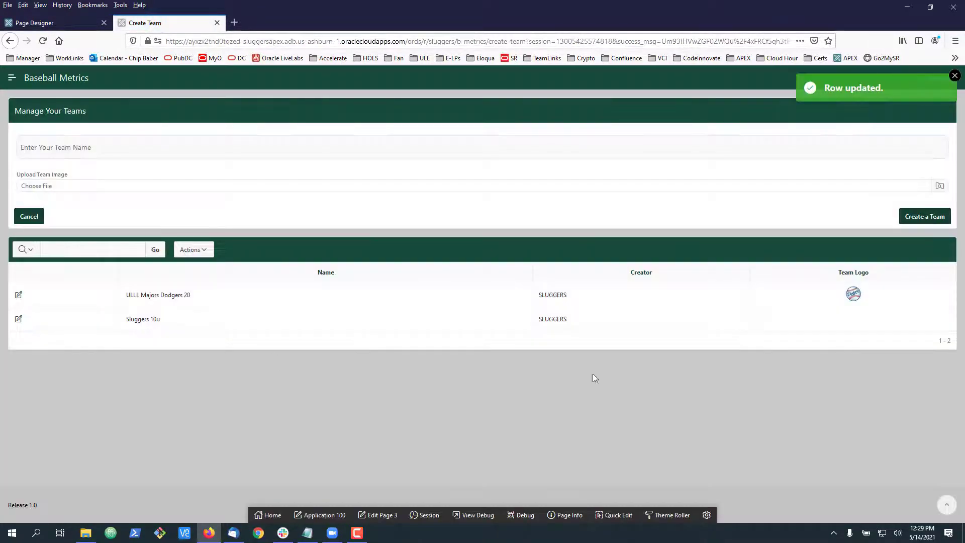
{"action": "right_click", "coordinate": [853, 293]}
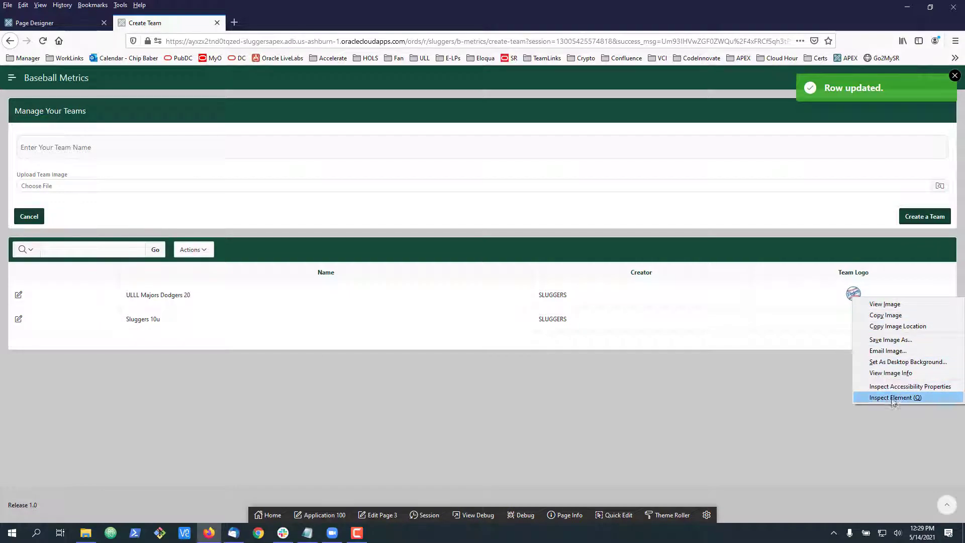
{"action": "left_click", "coordinate": [896, 397]}
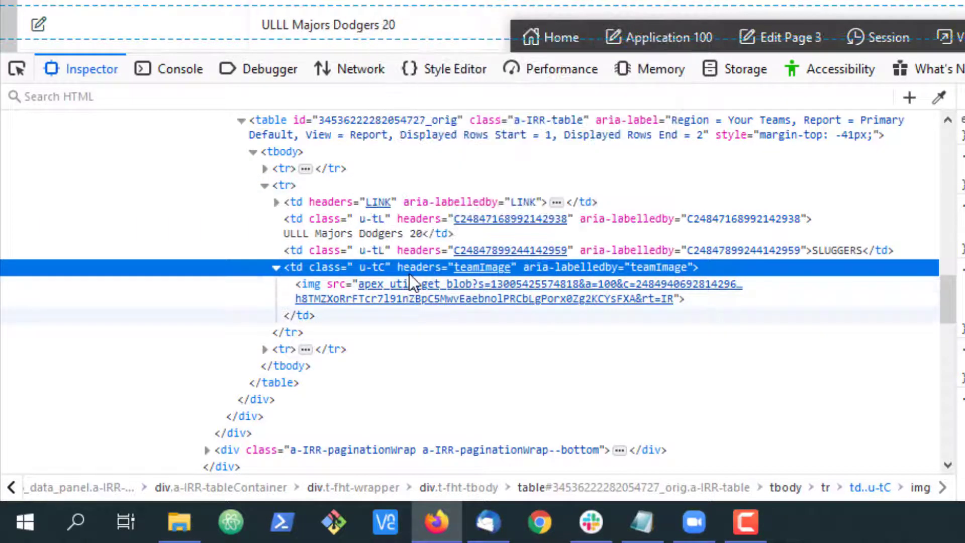
{"action": "mouse_move", "coordinate": [575, 279]}
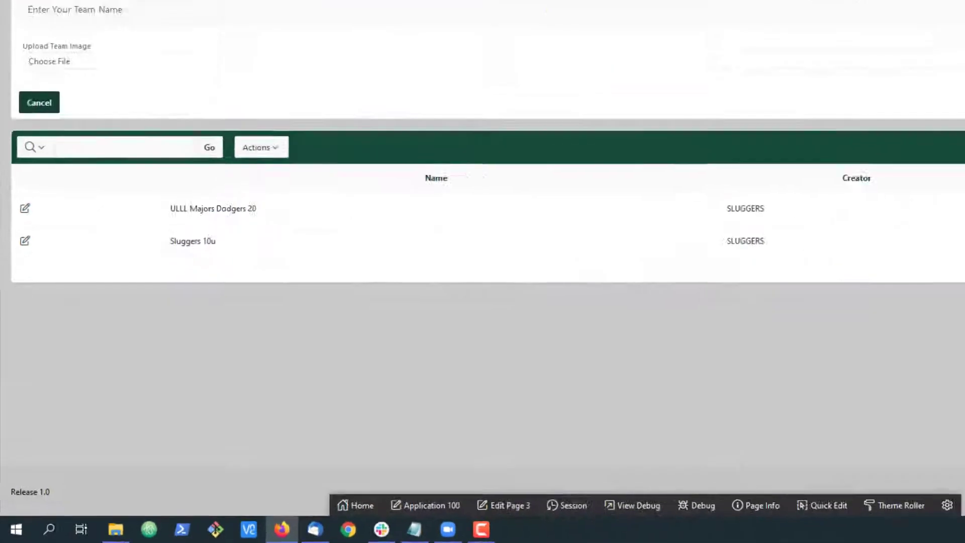
{"action": "left_click", "coordinate": [49, 22]}
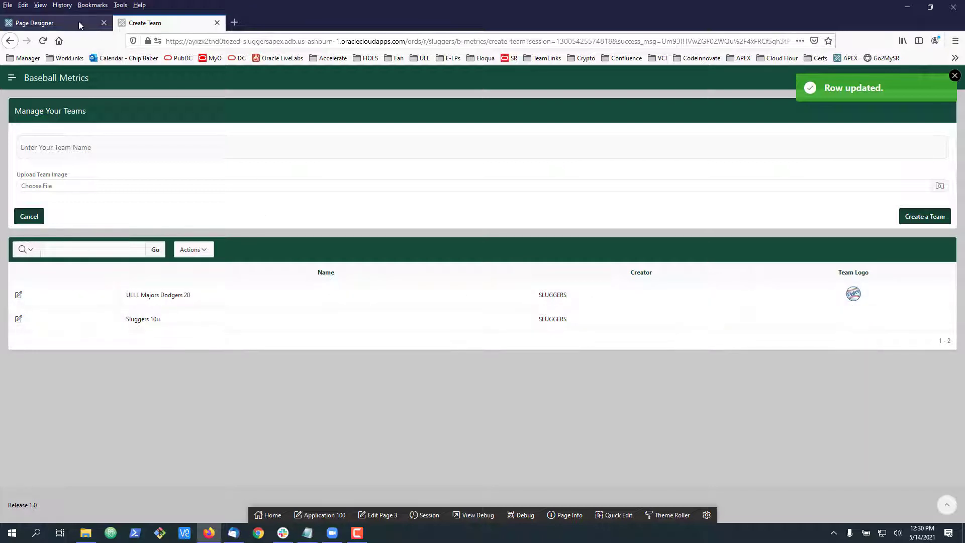
Add the td[headers="teamImage"] light gray background-color rule to page 3's inline CSS and save.
{"action": "left_click", "coordinate": [34, 23]}
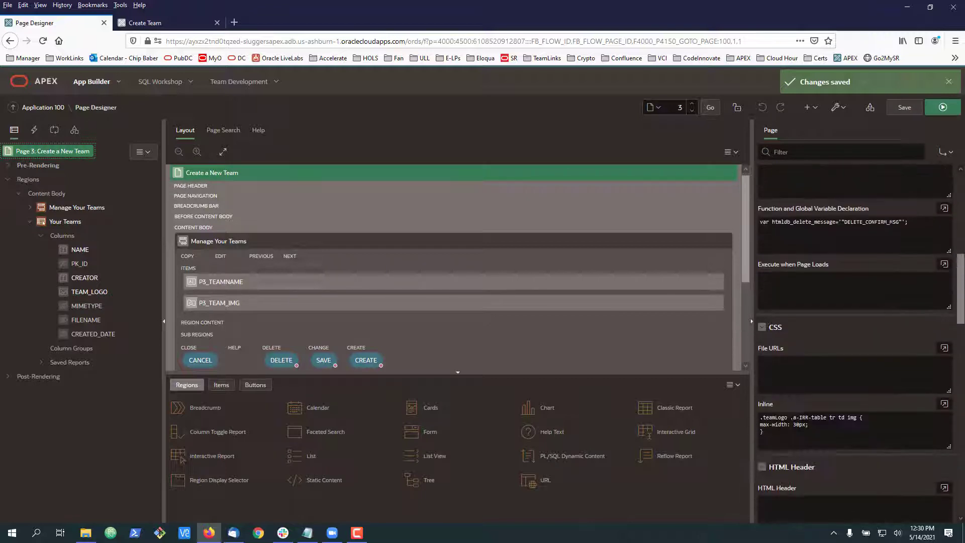
{"action": "scroll", "scroll_direction": "down", "scroll_amount": 3}
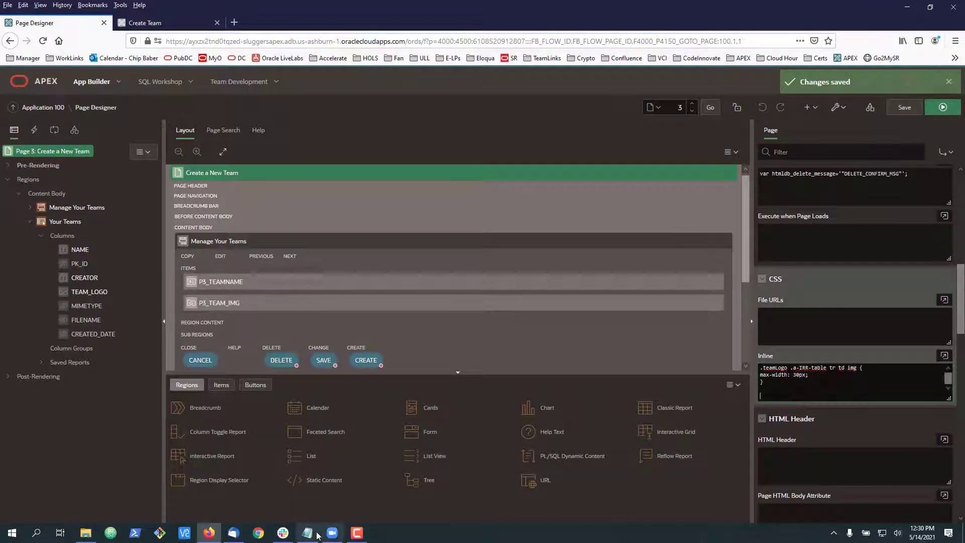
{"action": "left_click", "coordinate": [307, 532]}
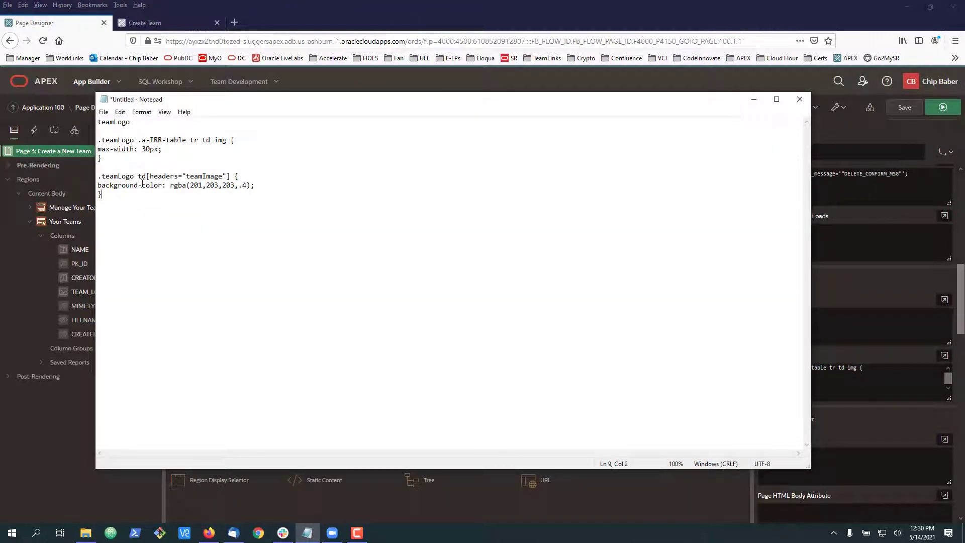
{"action": "mouse_move", "coordinate": [141, 184]}
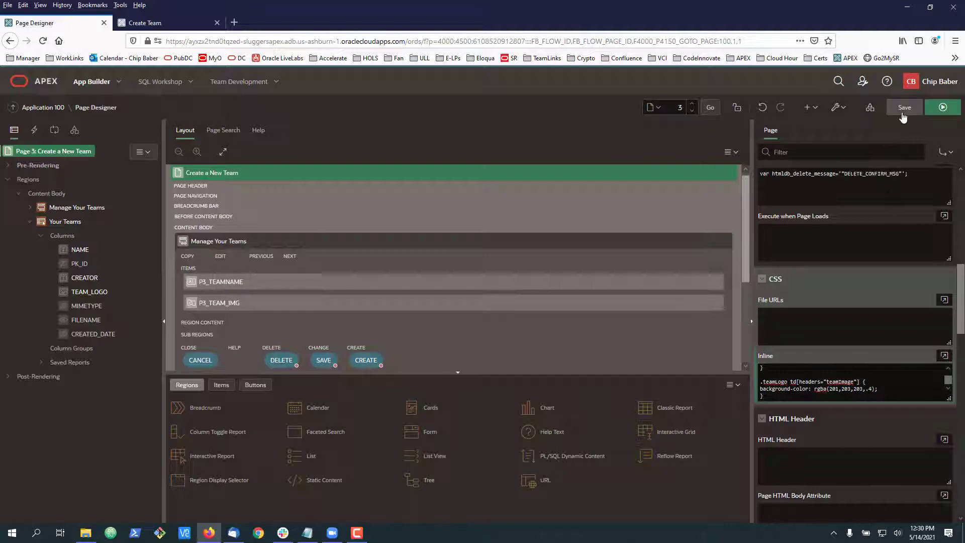
{"action": "left_click", "coordinate": [904, 107]}
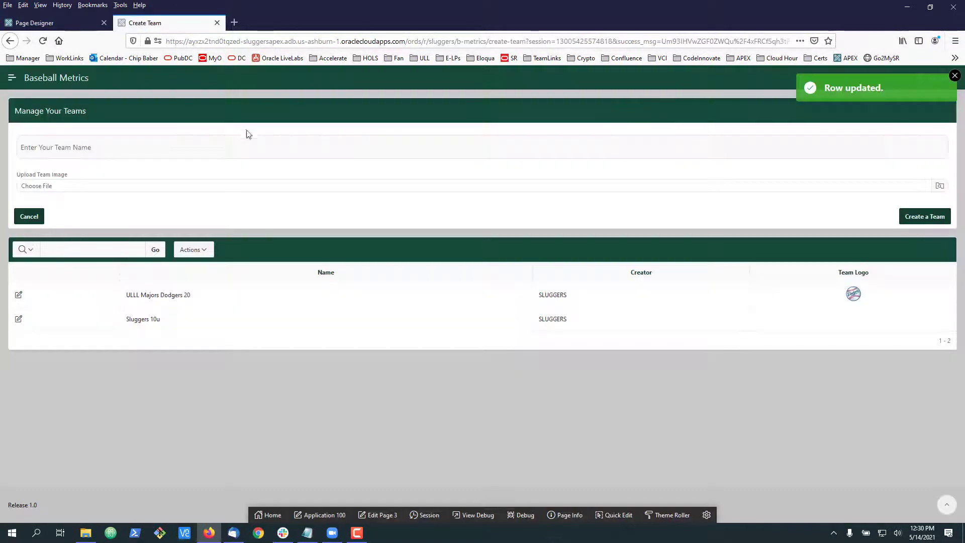
Reload the team report to see the Team Logo cells shaded light gray.
{"action": "left_click", "coordinate": [43, 41]}
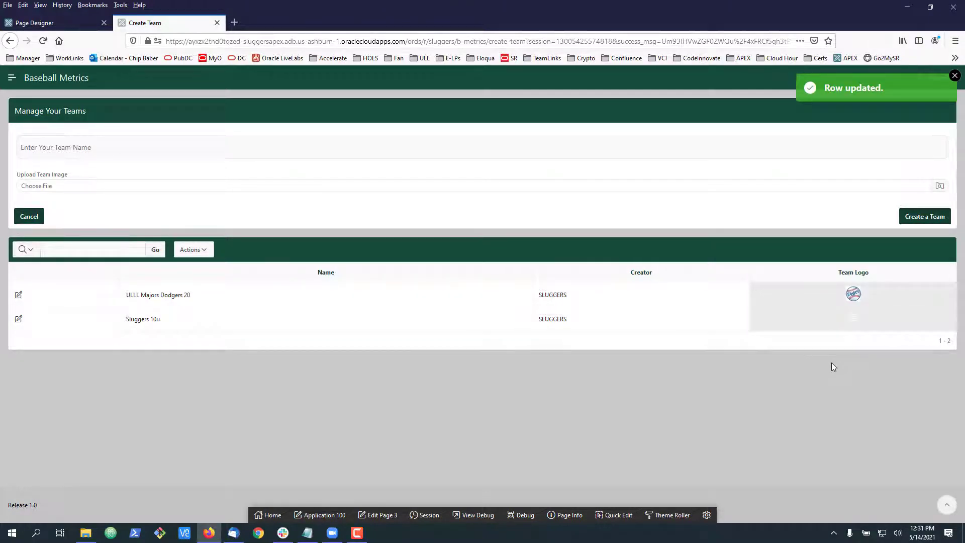
{"action": "mouse_move", "coordinate": [595, 370]}
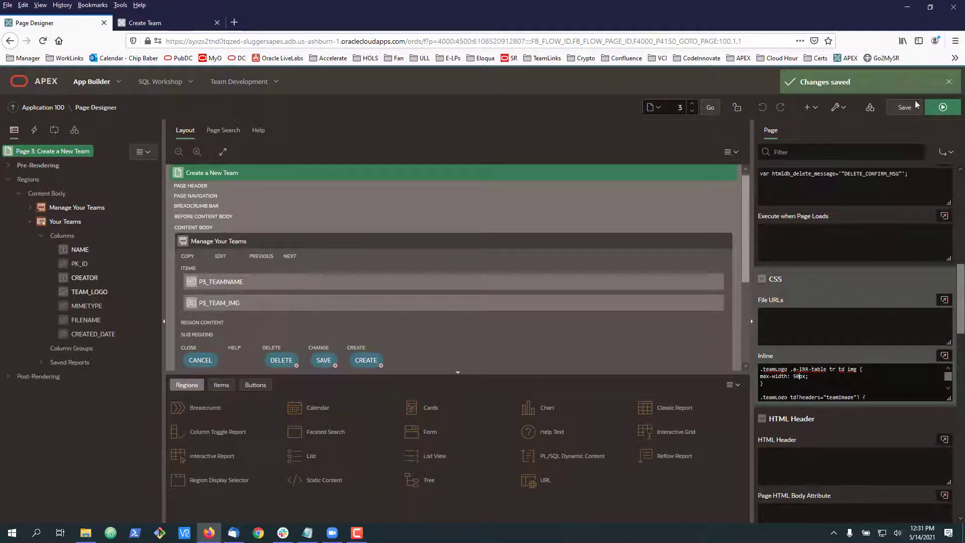
{"action": "left_click", "coordinate": [145, 23]}
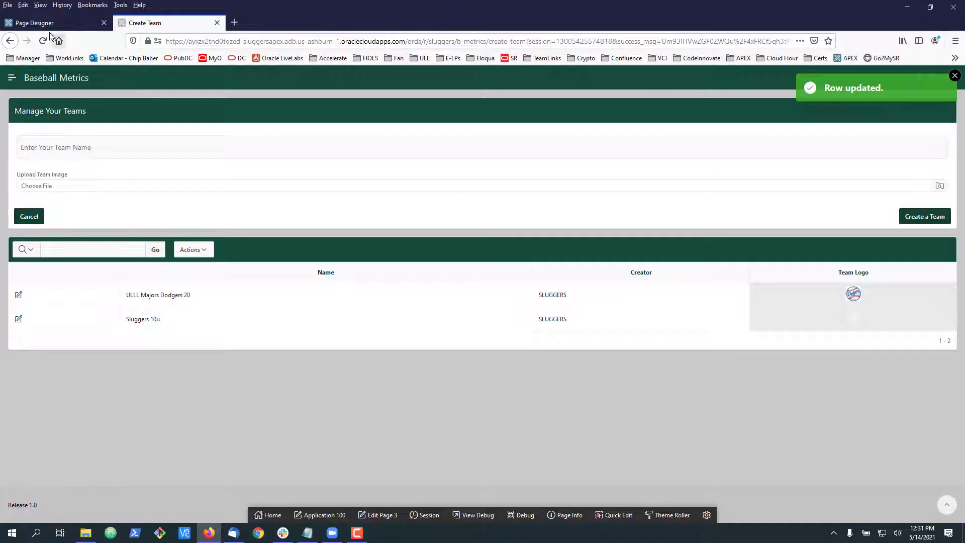